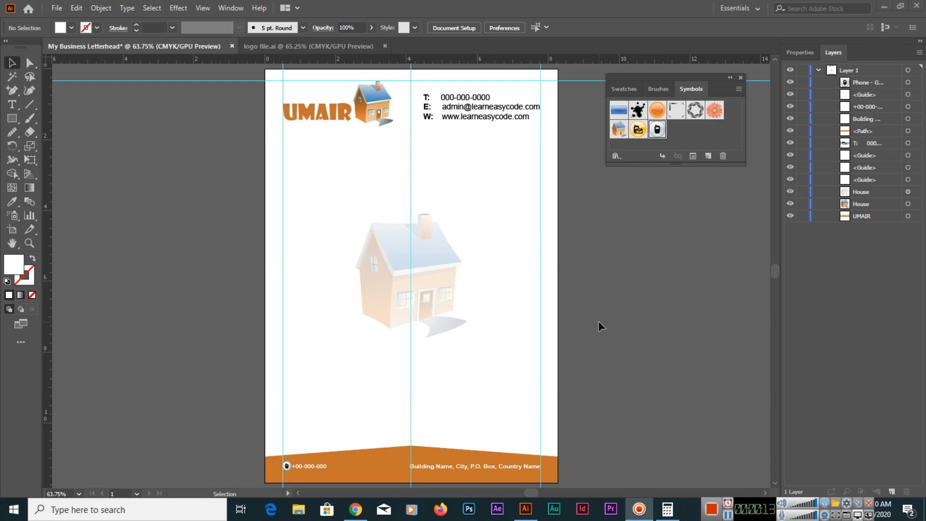
Step: From Save As, create a new Desktop folder named Letterhead and make it the save location
click(56, 8)
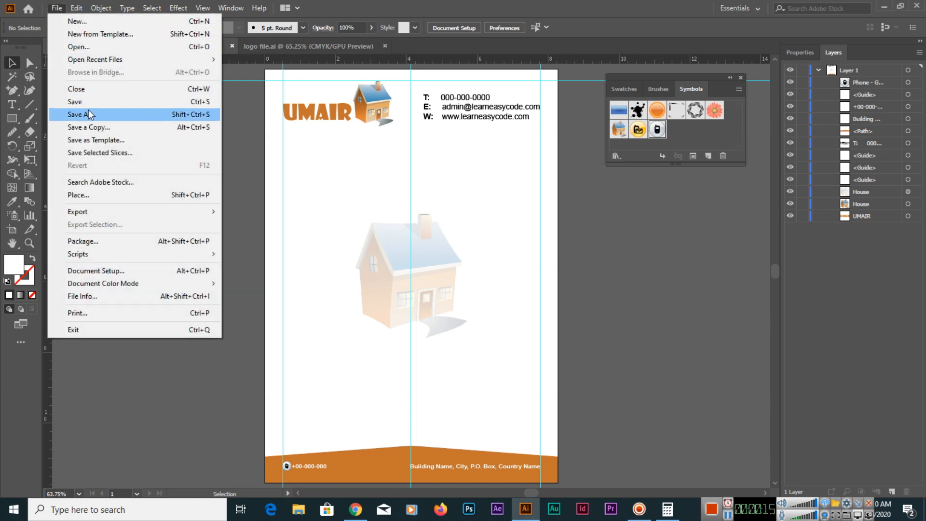
click(80, 114)
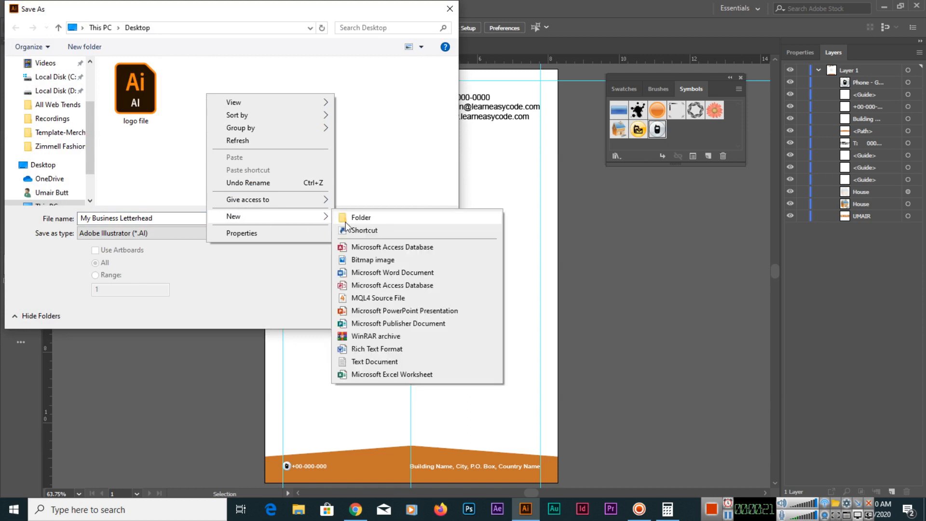
click(359, 217)
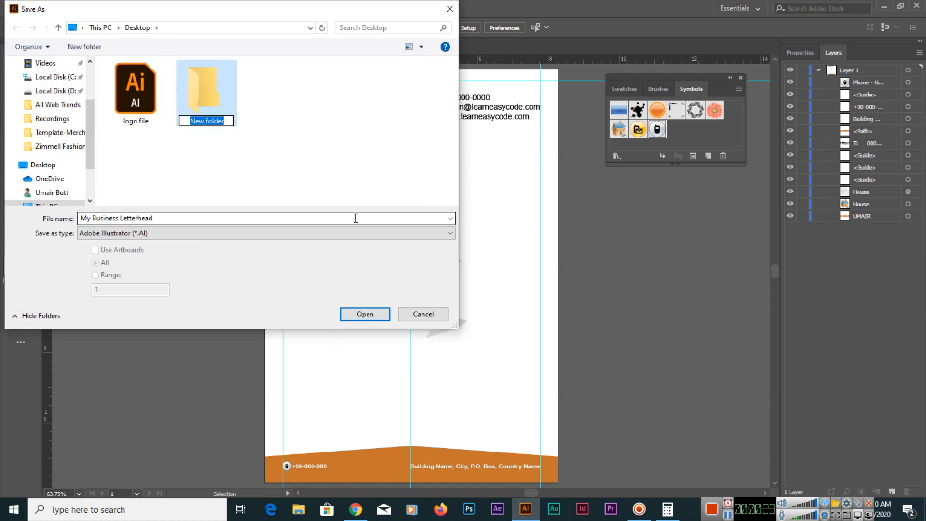
text(Letterhead)
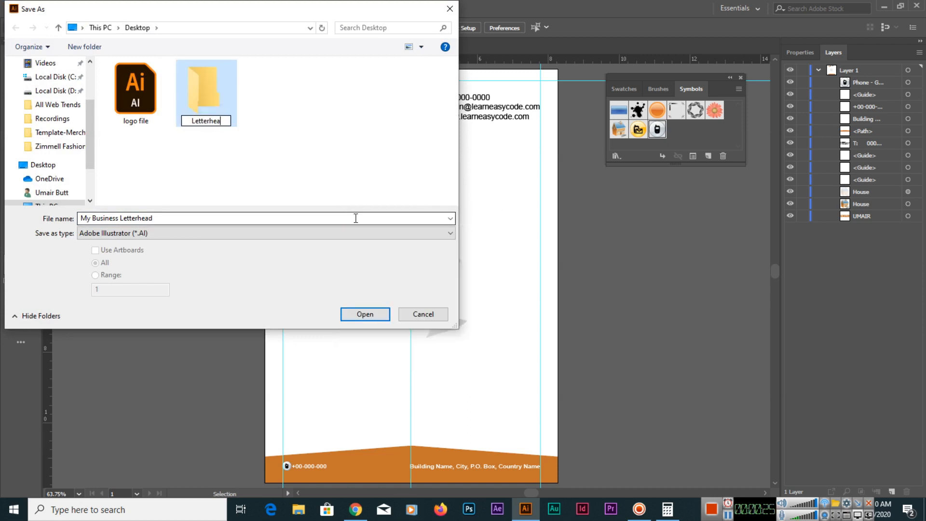
double_click(205, 83)
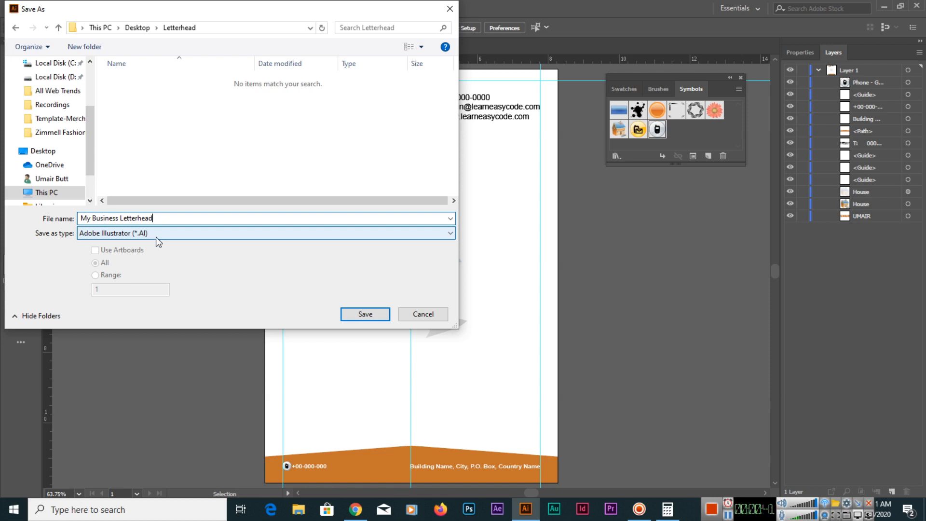
Step: Save as My Business Letterhead.ai, confirming the Illustrator 2020 options
click(364, 313)
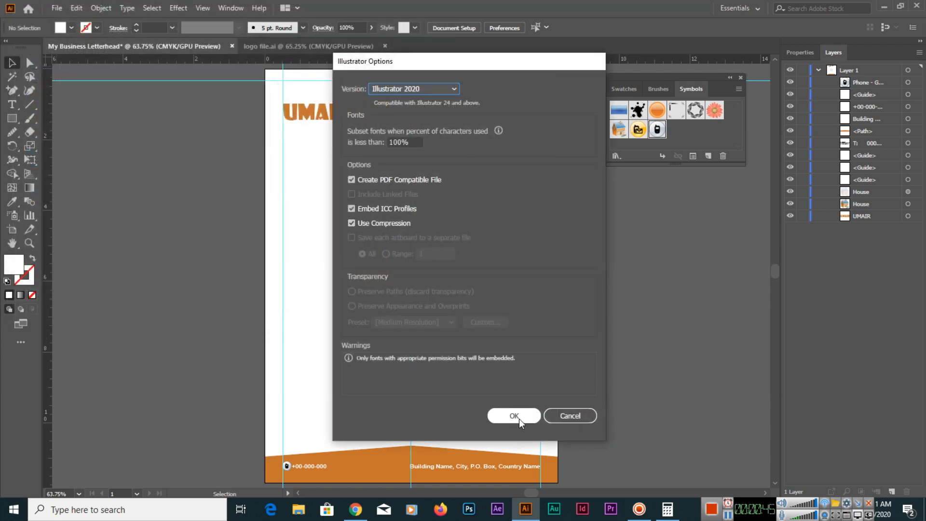
click(513, 414)
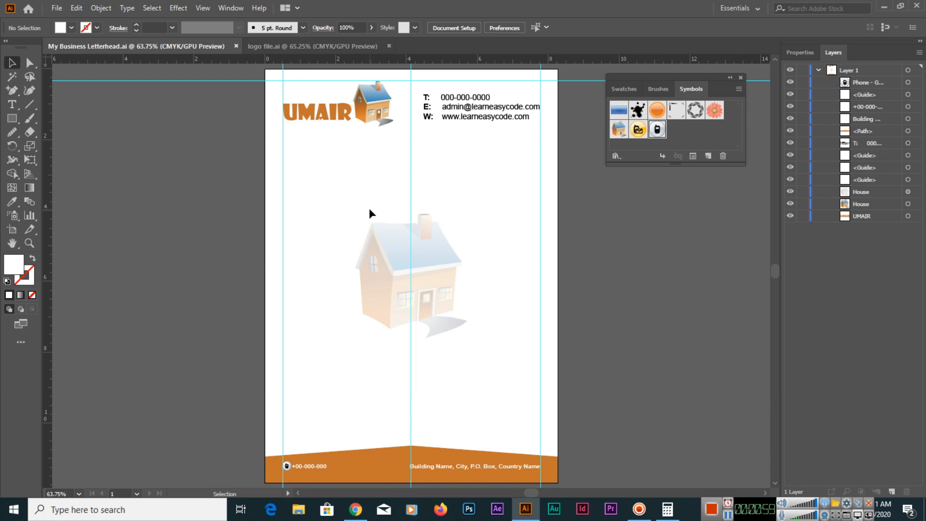
mouse_move(343, 207)
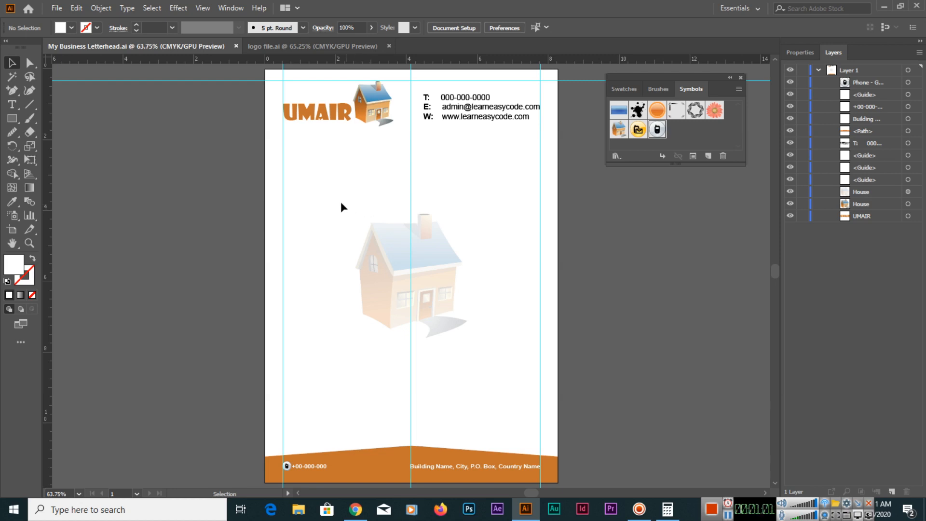
Step: Save again with Adobe PDF as the format, into the Letterhead folder
click(56, 8)
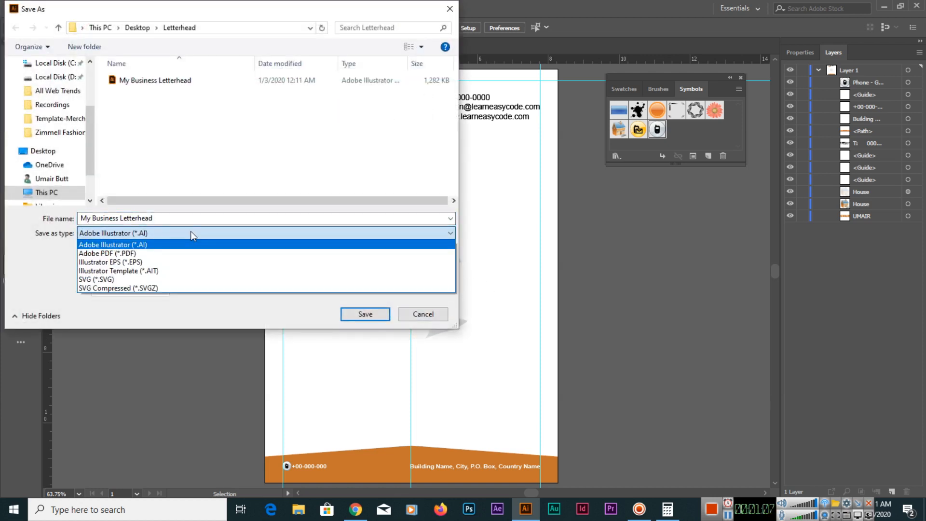
click(108, 253)
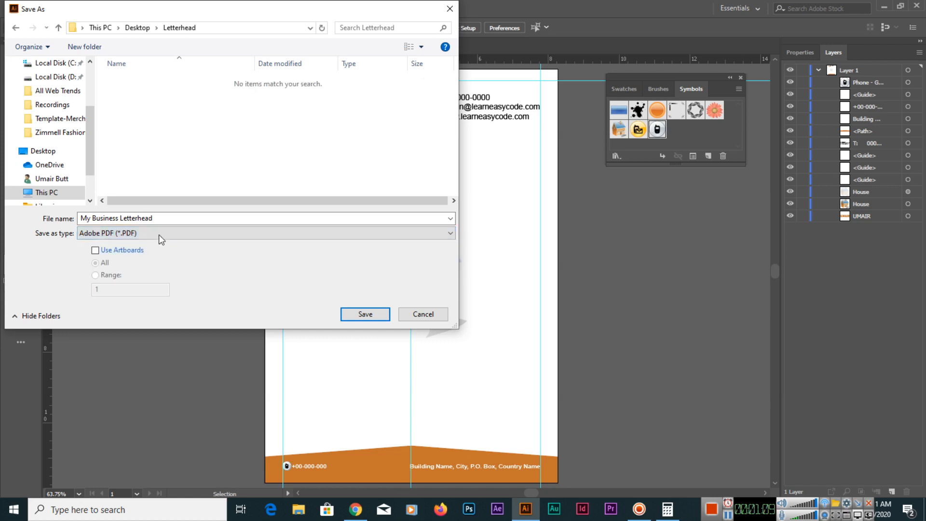
click(184, 218)
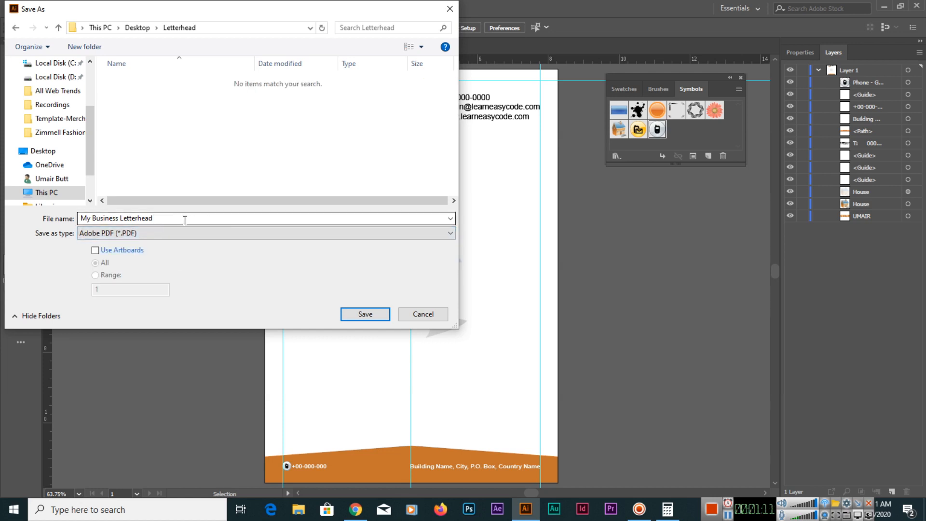
mouse_move(423, 313)
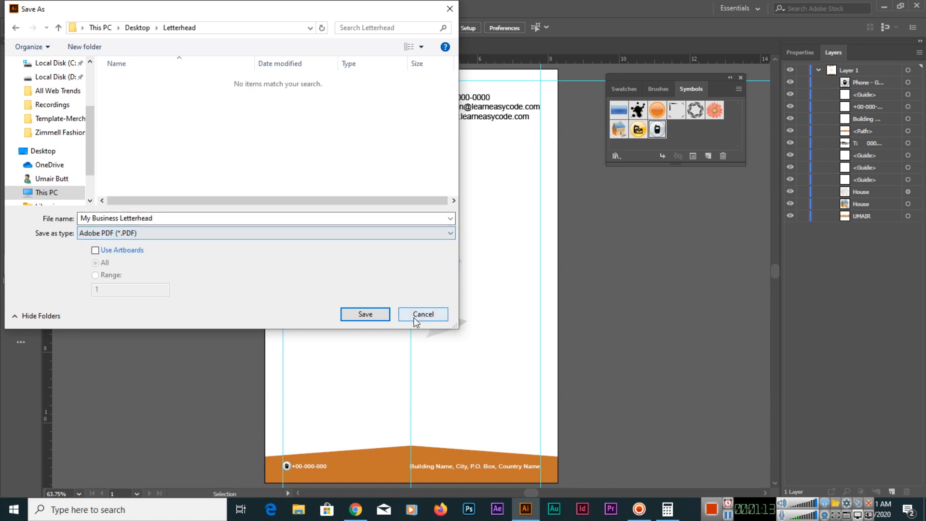
click(422, 314)
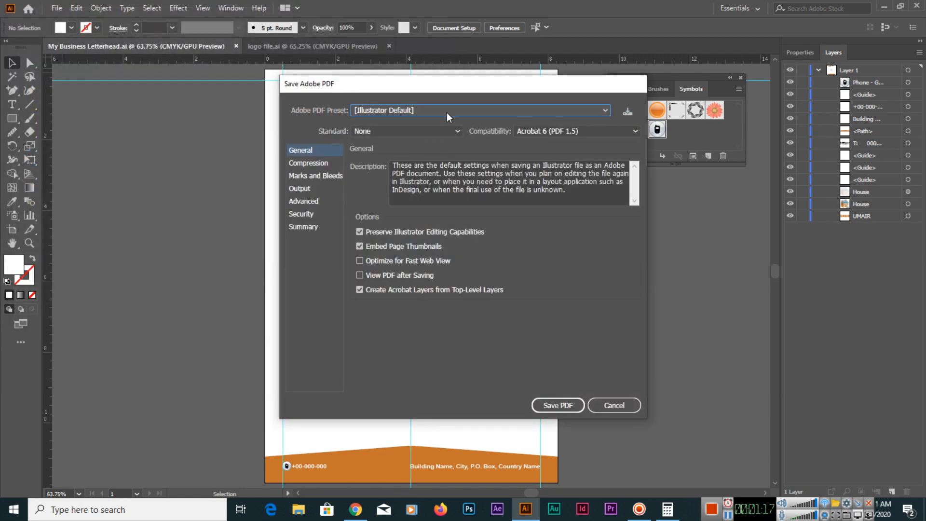
mouse_move(383, 118)
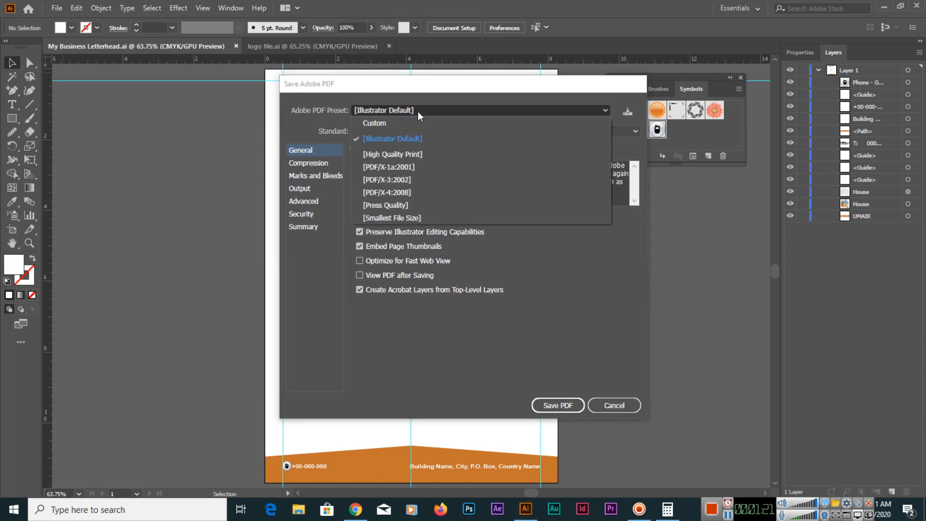
Step: Keep the Illustrator Default preset, review Compression, and save the PDF
click(392, 138)
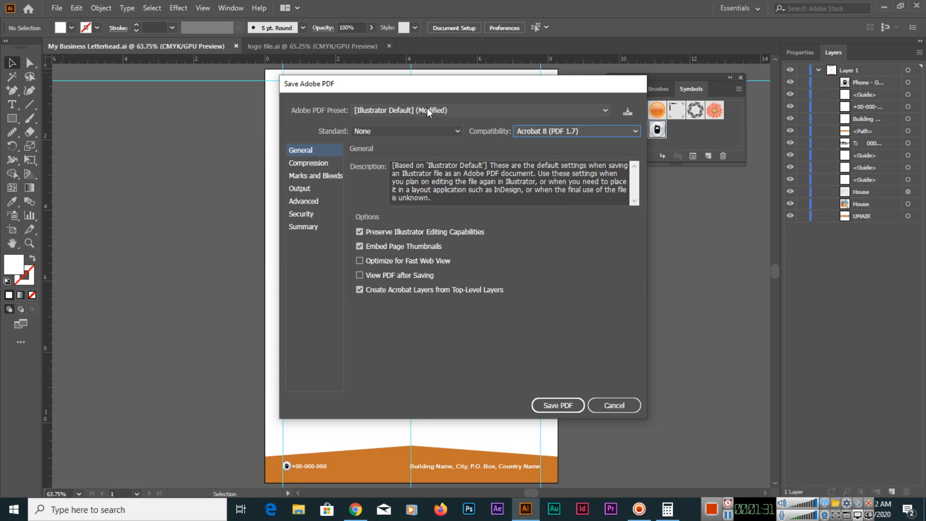
mouse_move(340, 178)
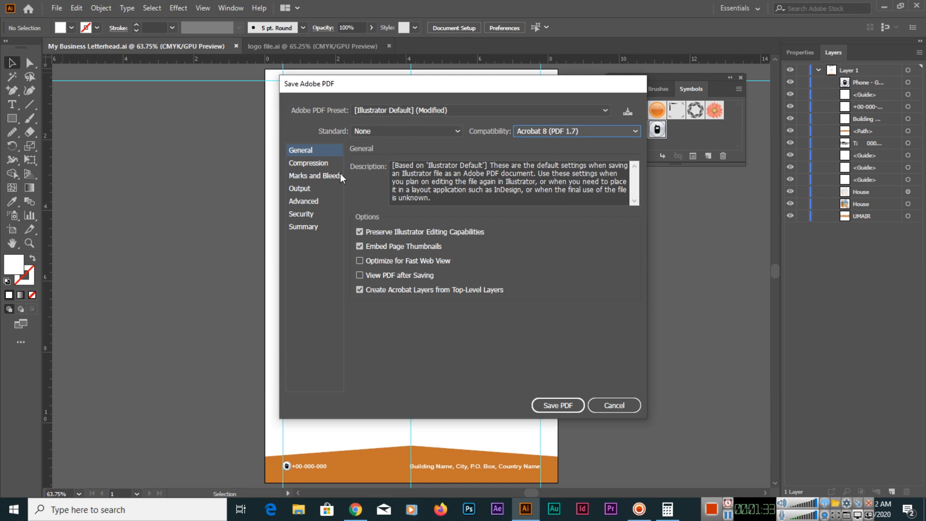
click(308, 163)
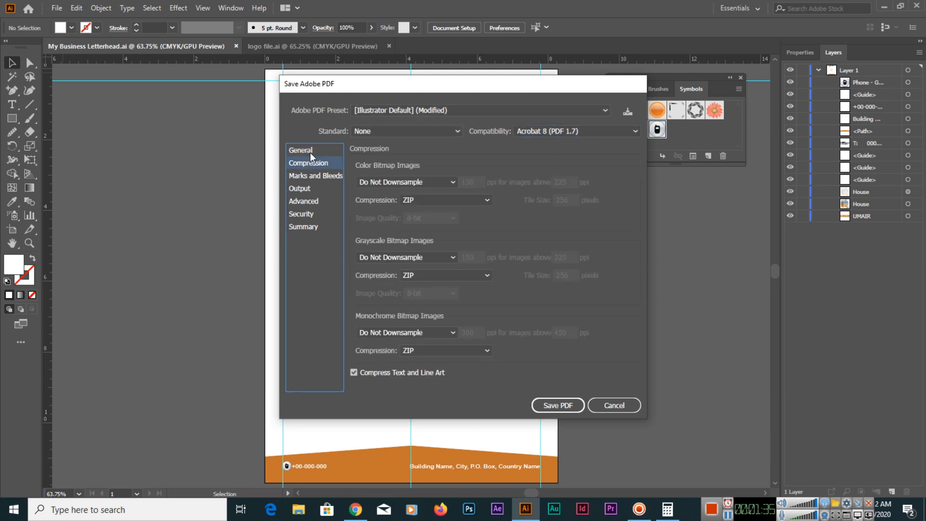
click(301, 149)
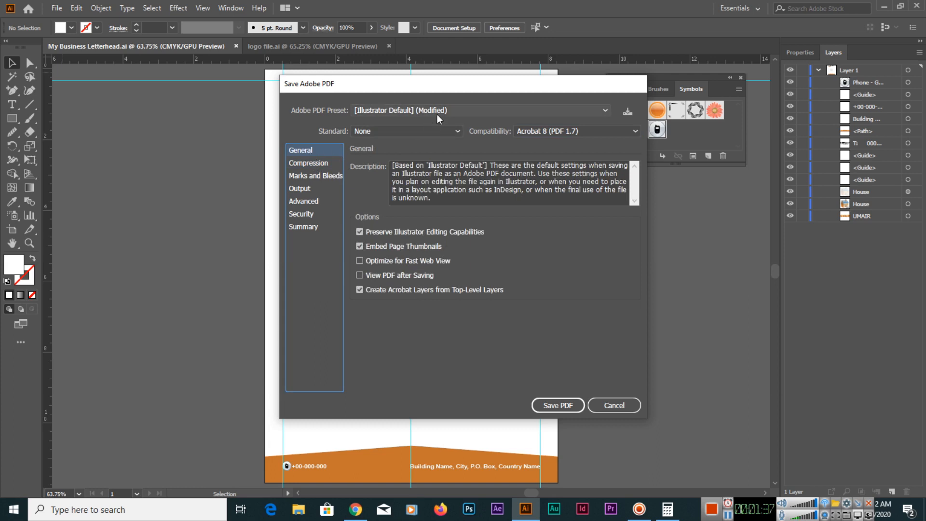
mouse_move(521, 309)
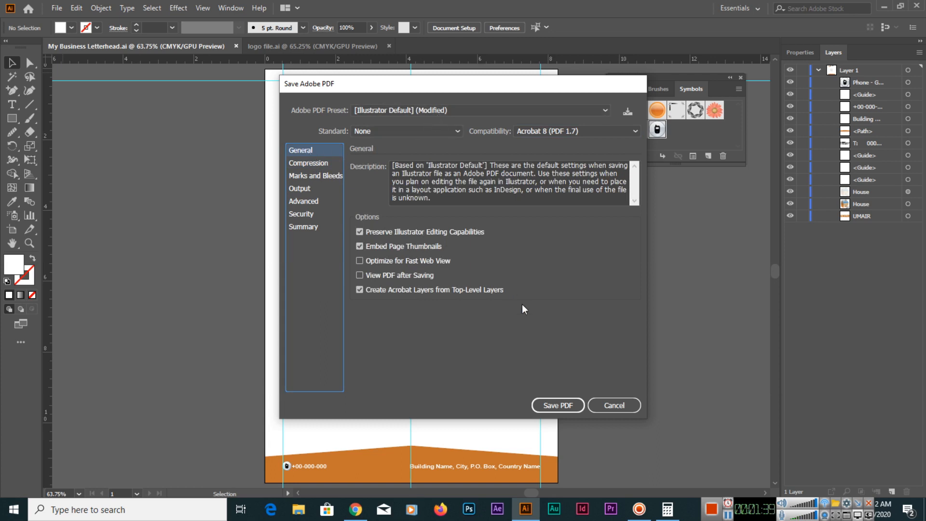
click(557, 405)
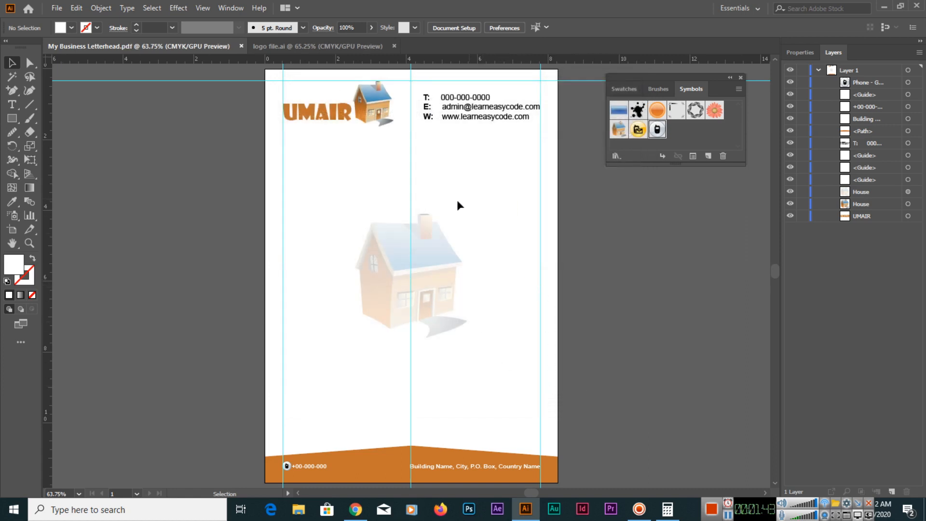
mouse_move(551, 273)
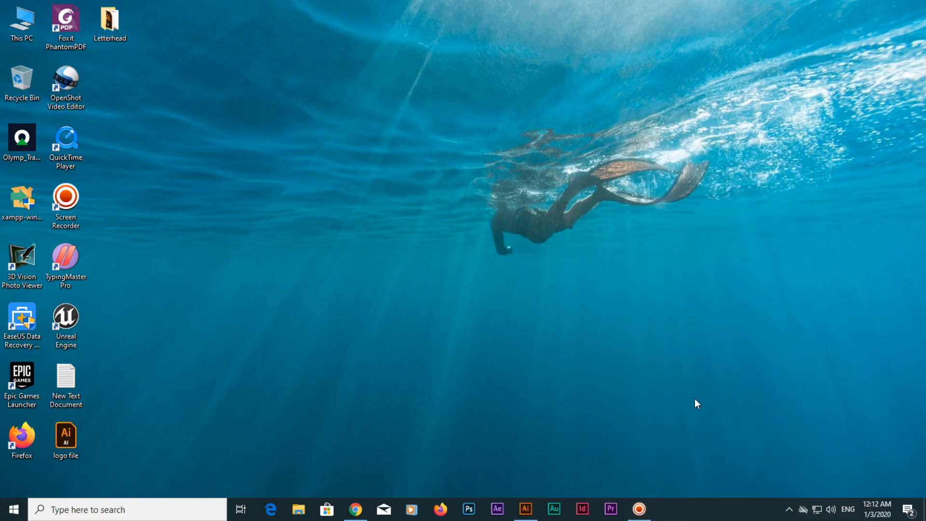
Step: Open the Letterhead folder and select the .ai and PDF files in turn
click(109, 21)
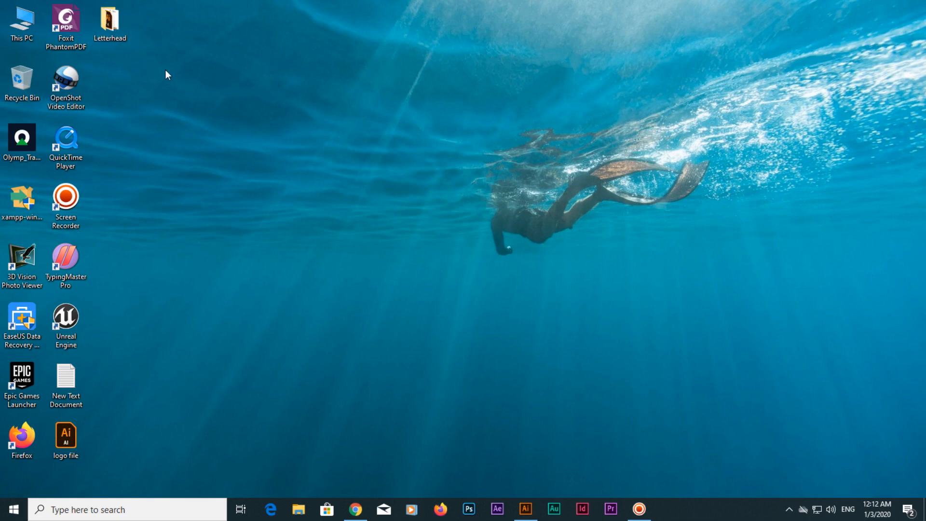
double_click(109, 19)
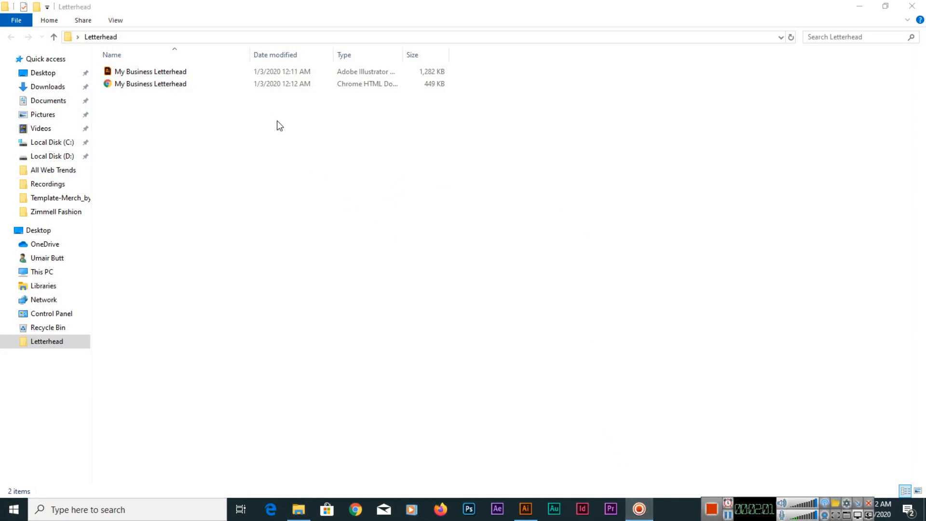
click(151, 71)
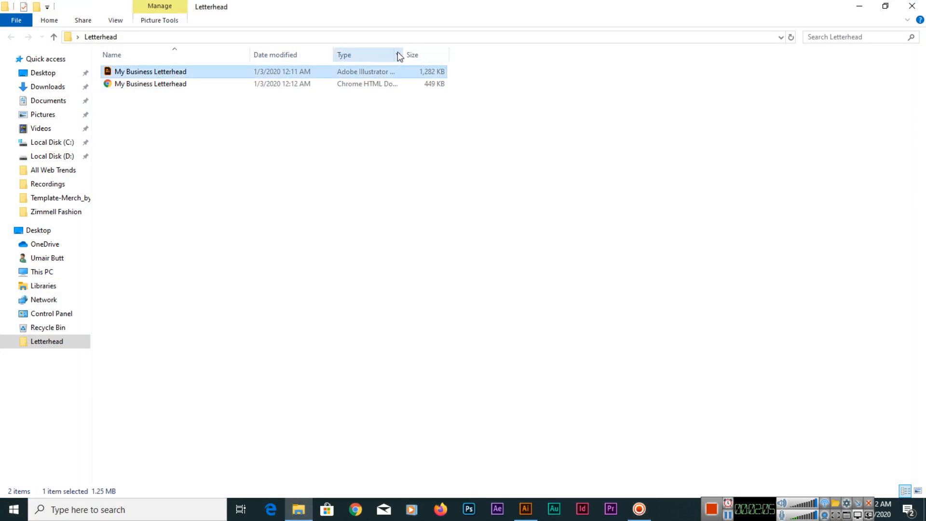
click(151, 83)
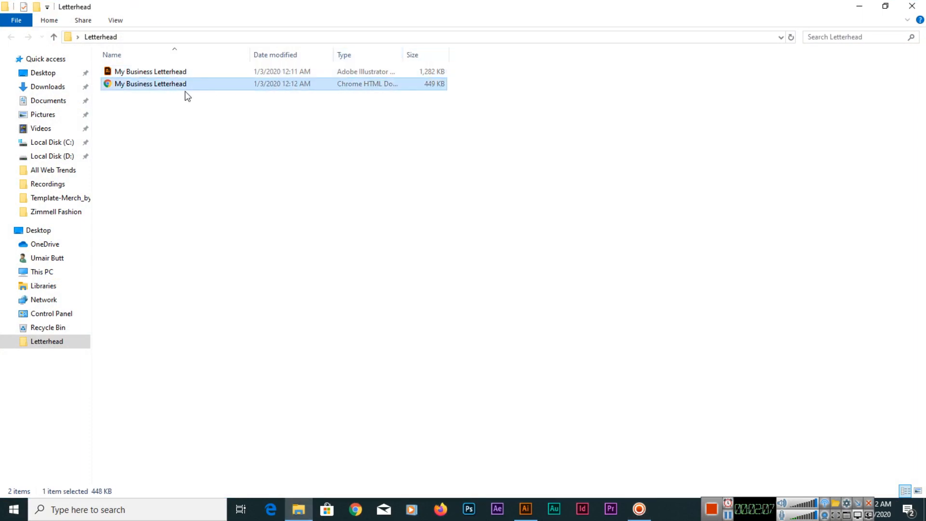
Step: Check the PDF's properties, then open the letterhead PDF in Chrome
right_click(151, 83)
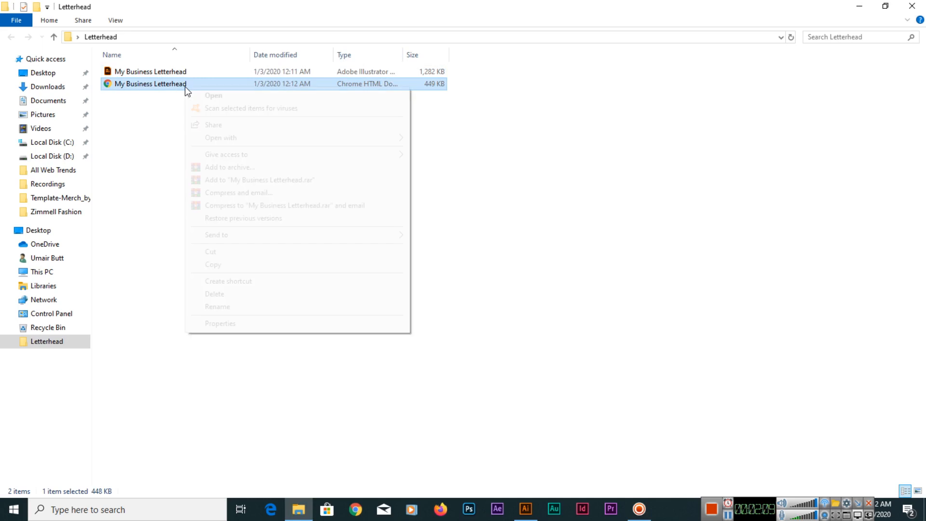
click(220, 323)
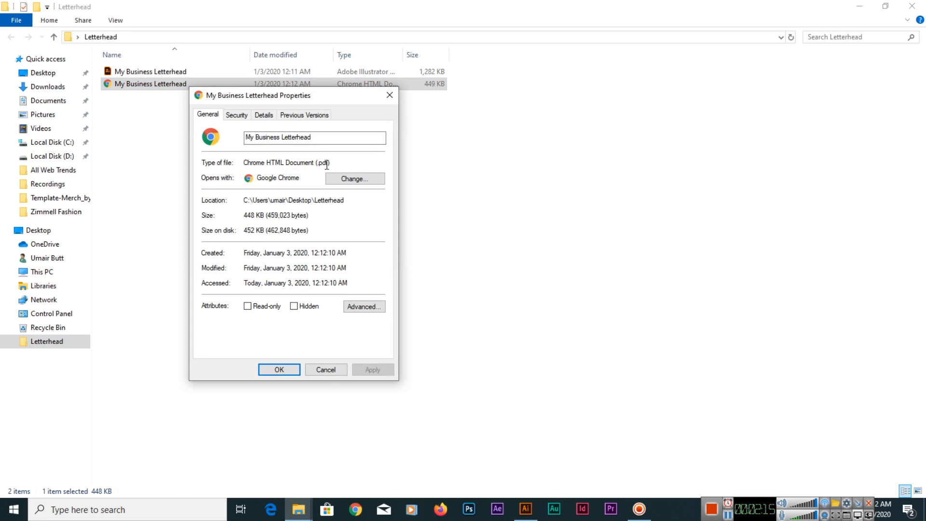
mouse_move(325, 181)
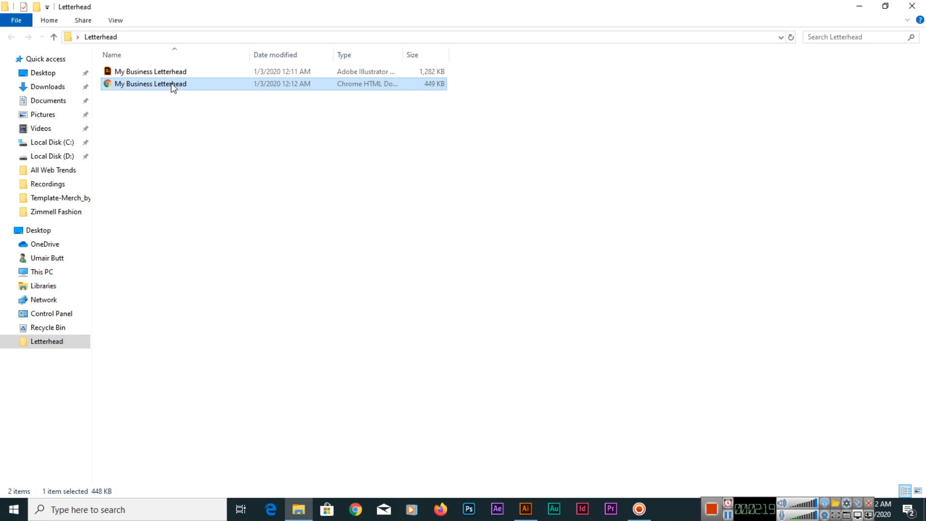
double_click(151, 83)
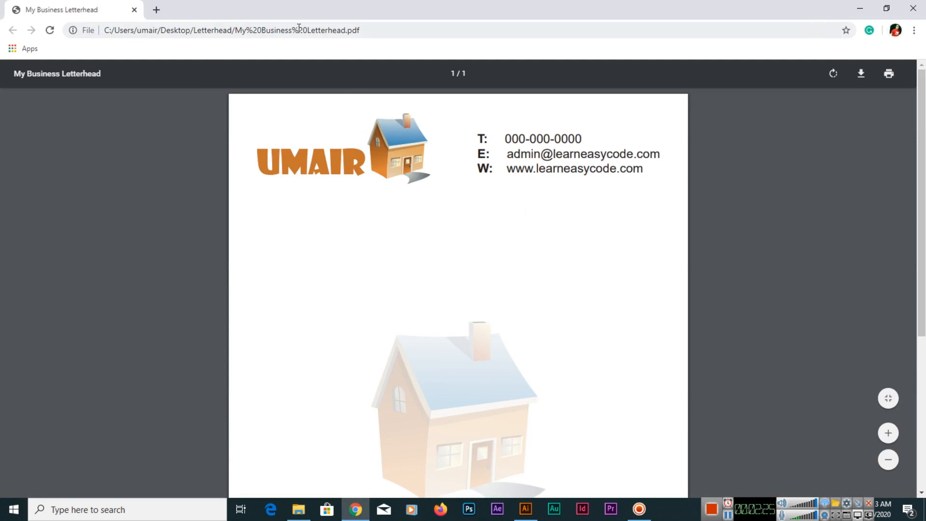
Step: Scroll through the letterhead PDF in Chrome, zooming in, out and resetting
scroll(down, 3)
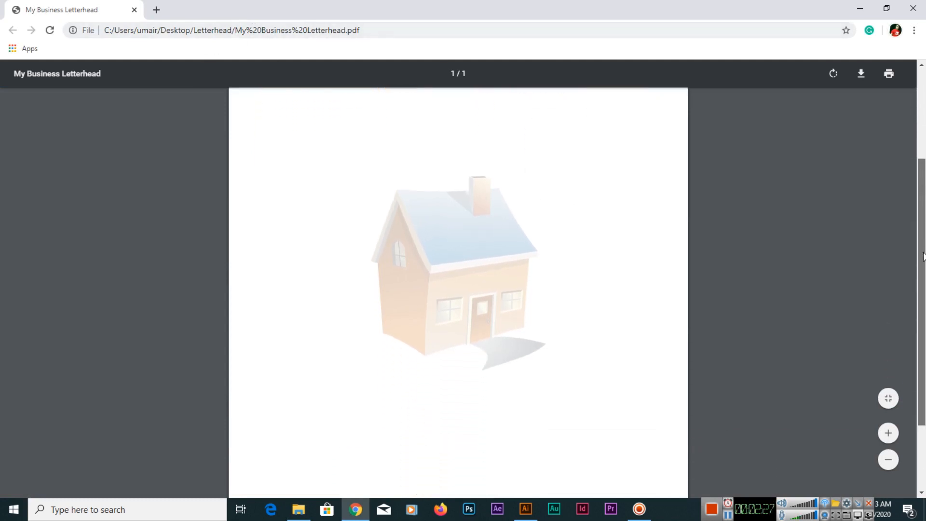
scroll(down, 3)
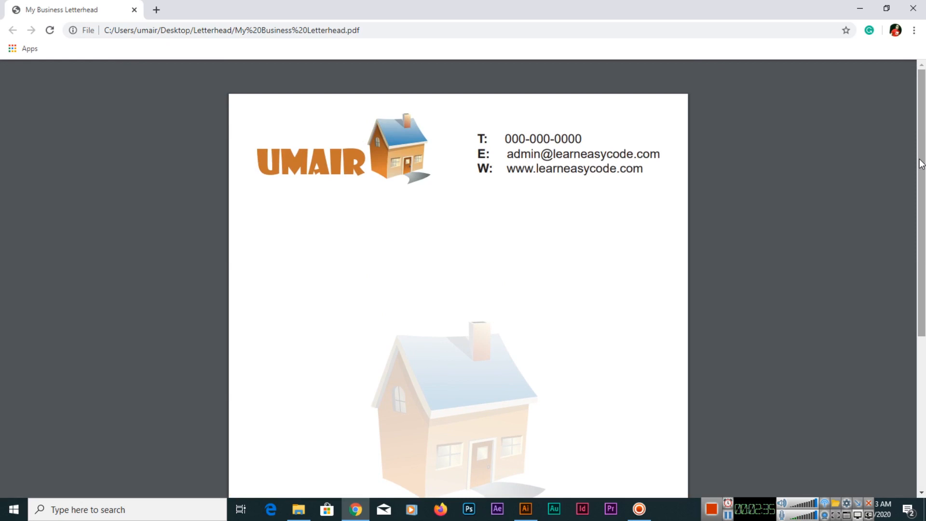
scroll(down, 3)
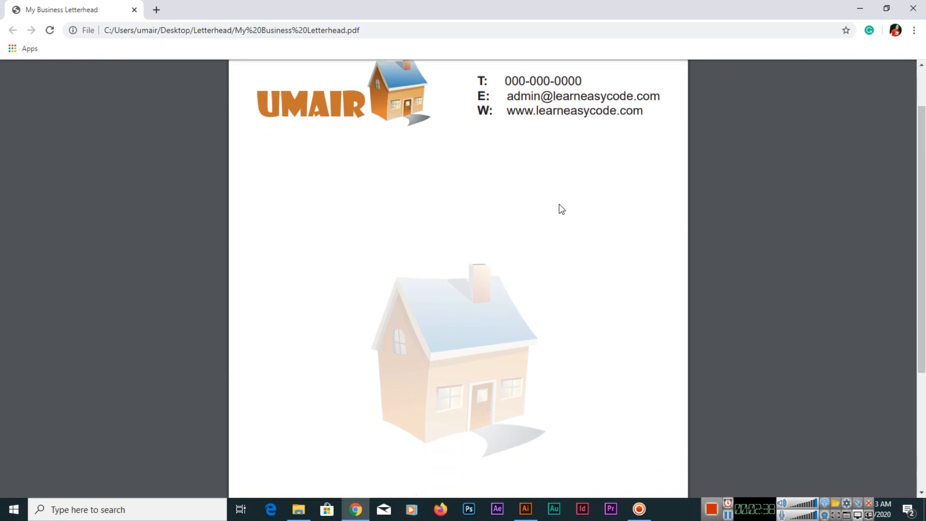
scroll(down, 3)
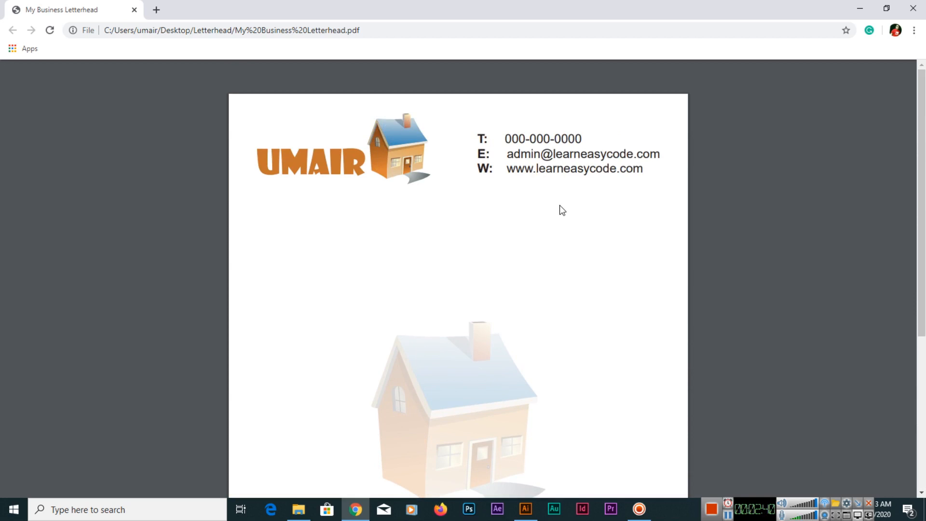
scroll(down, 3)
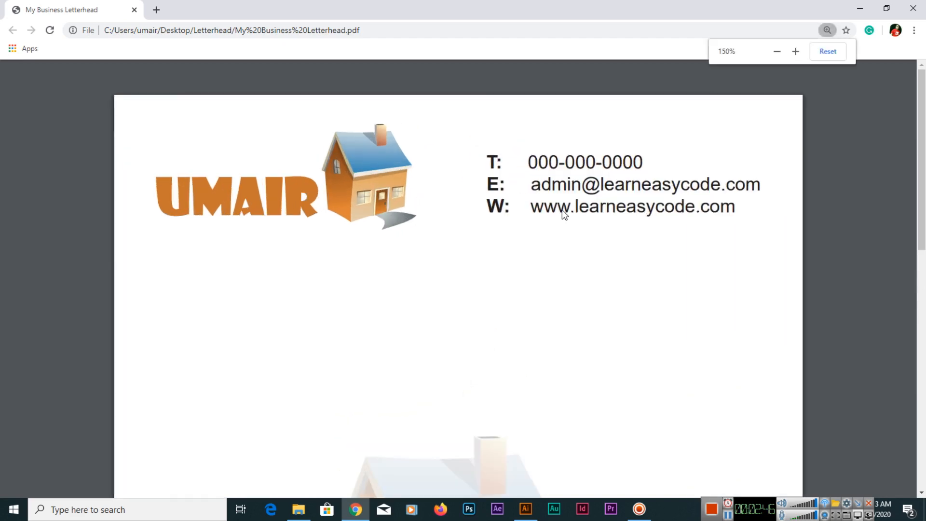
click(796, 51)
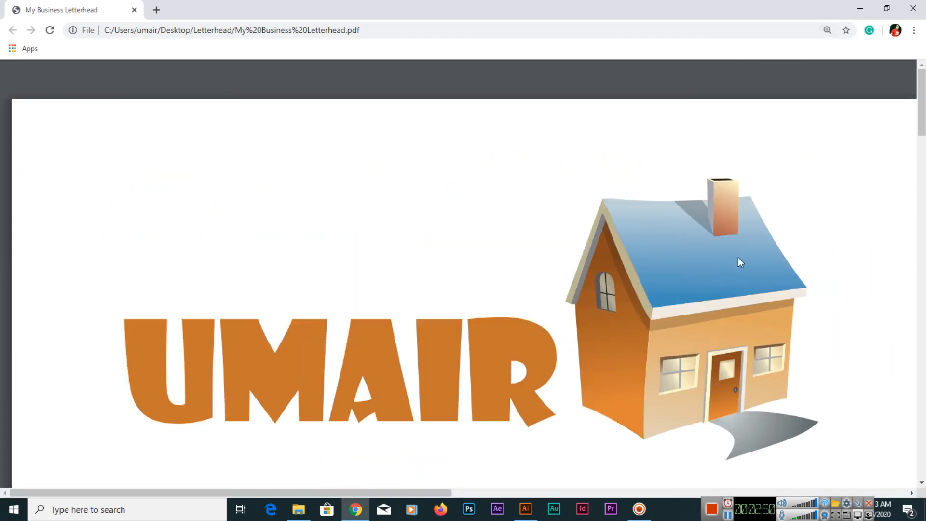
mouse_move(754, 277)
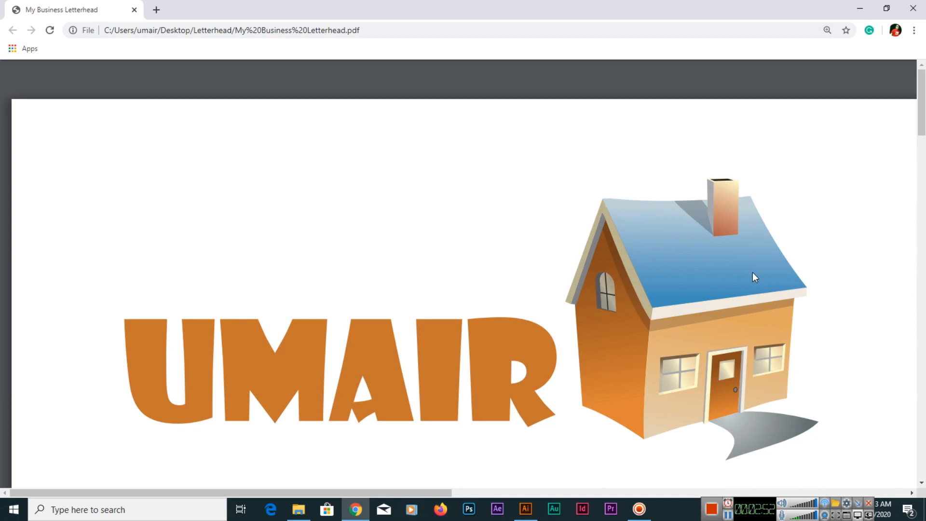
mouse_move(753, 272)
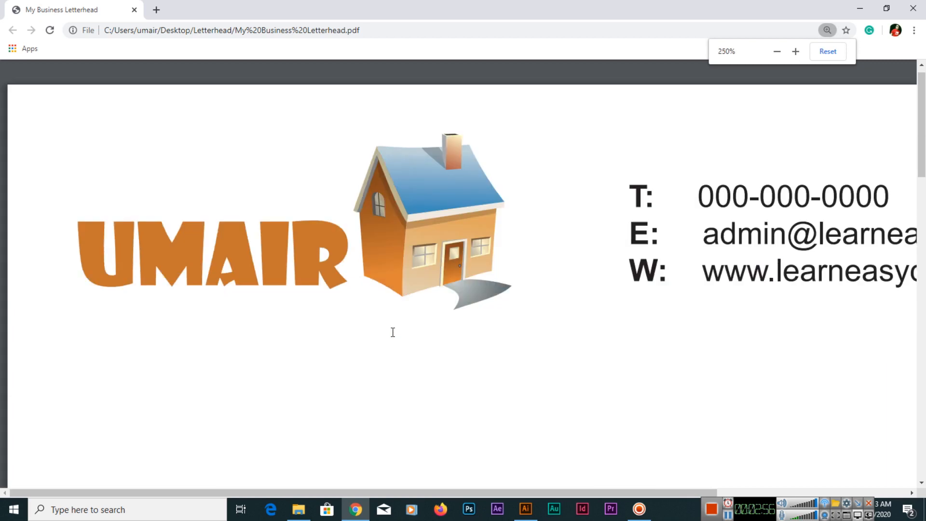
click(776, 51)
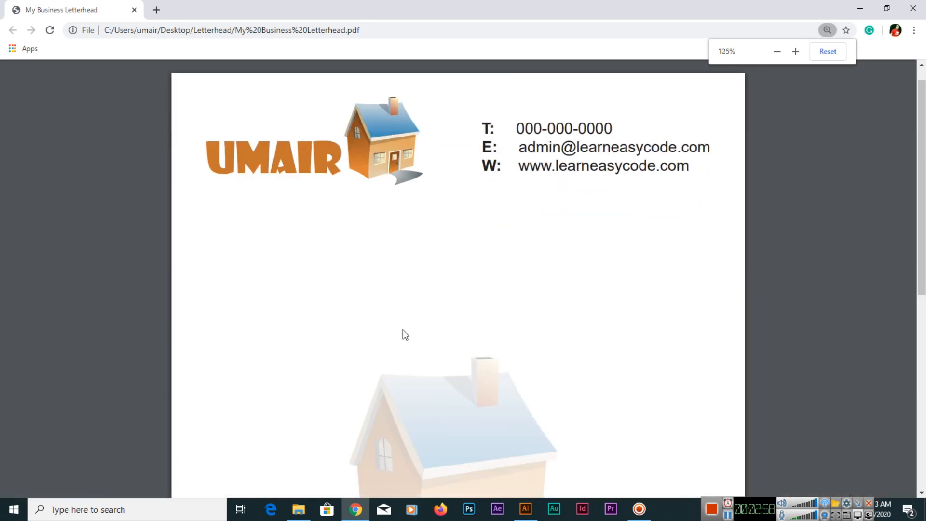
click(778, 51)
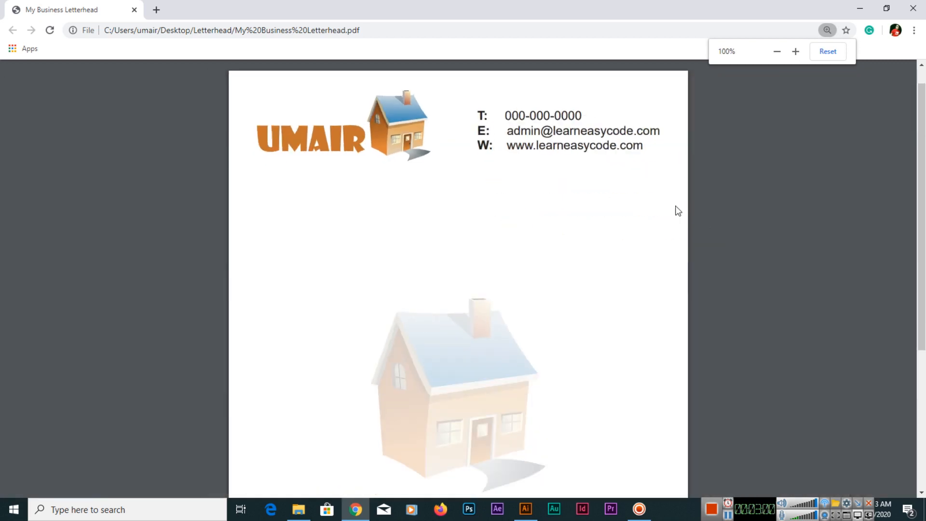
Step: Scroll to the footer, then return to the letterhead design in Illustrator
scroll(down, 3)
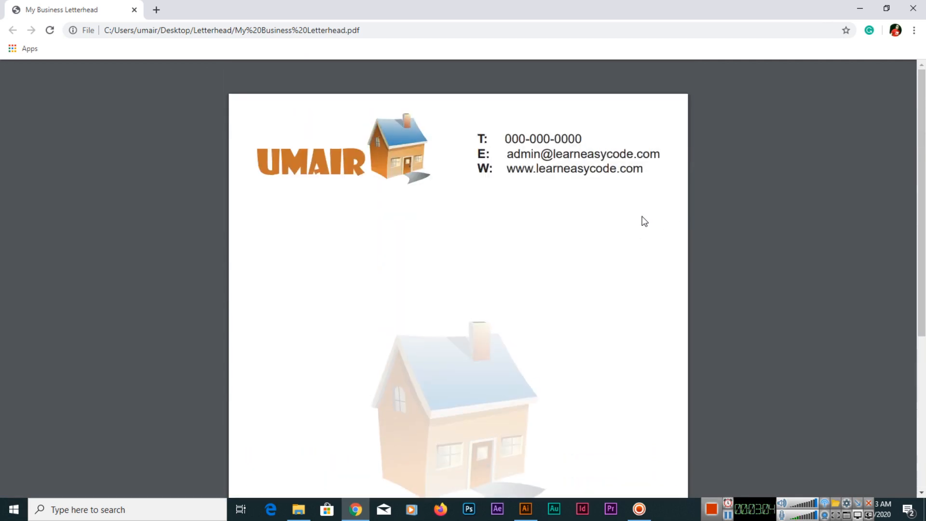
scroll(down, 3)
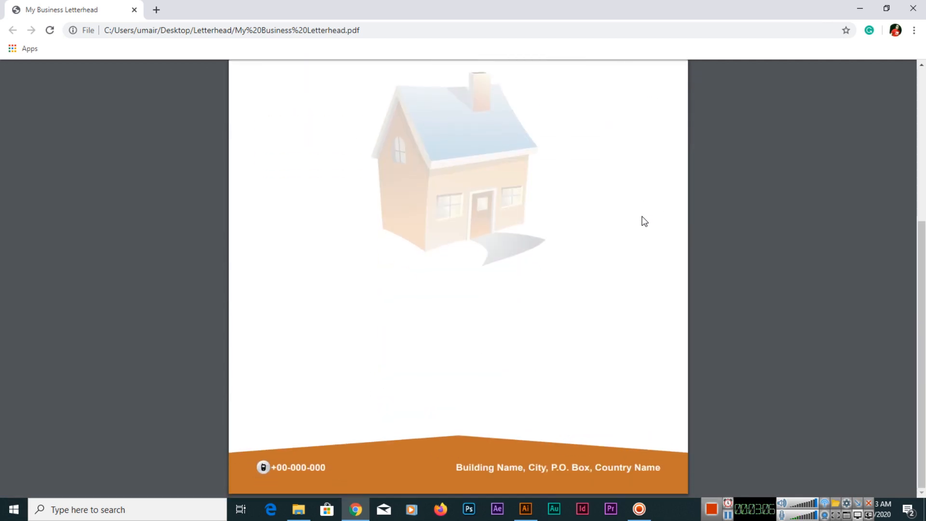
scroll(down, 3)
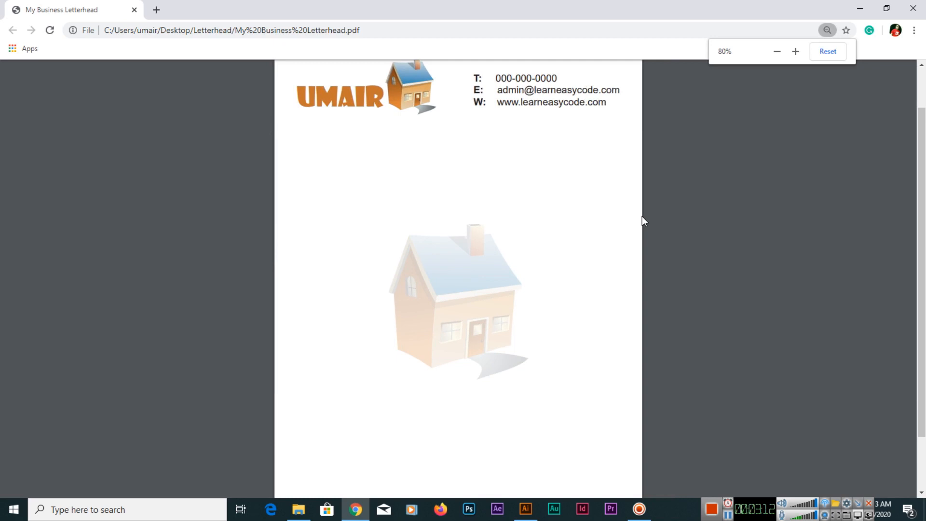
click(525, 508)
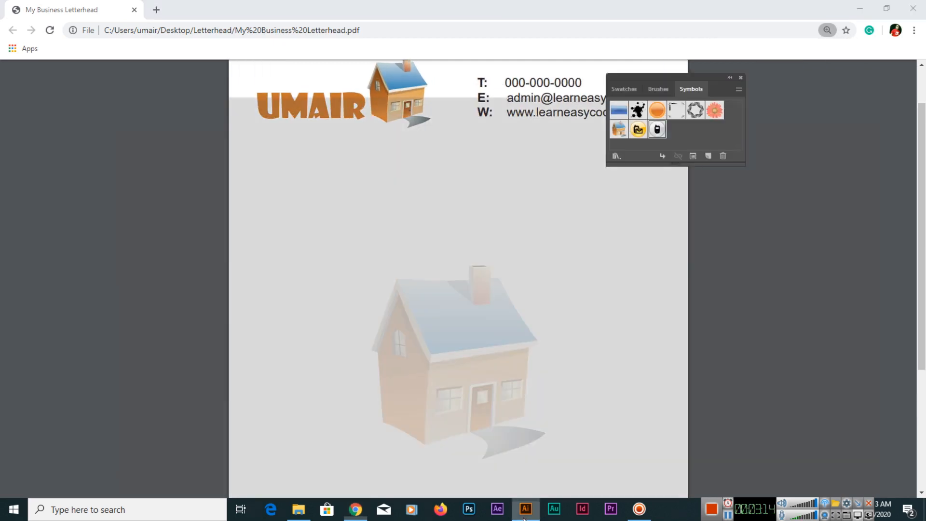
click(524, 508)
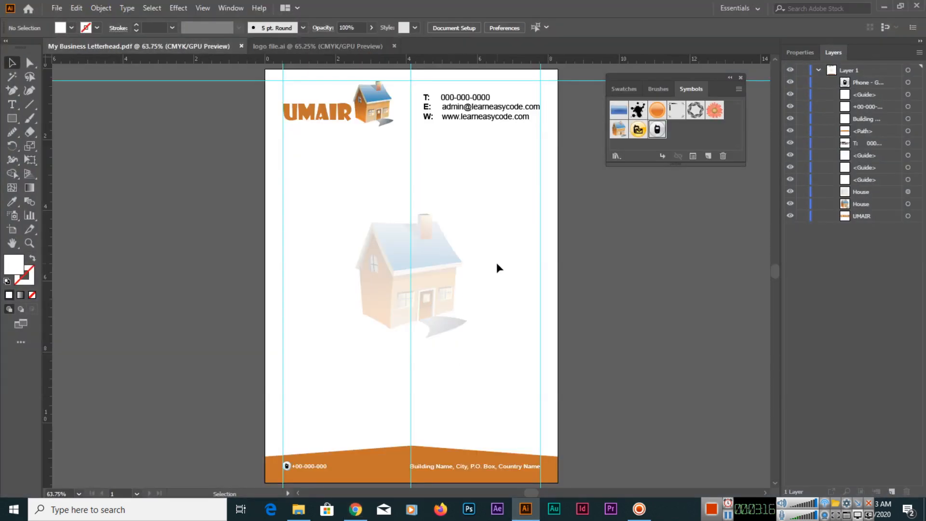